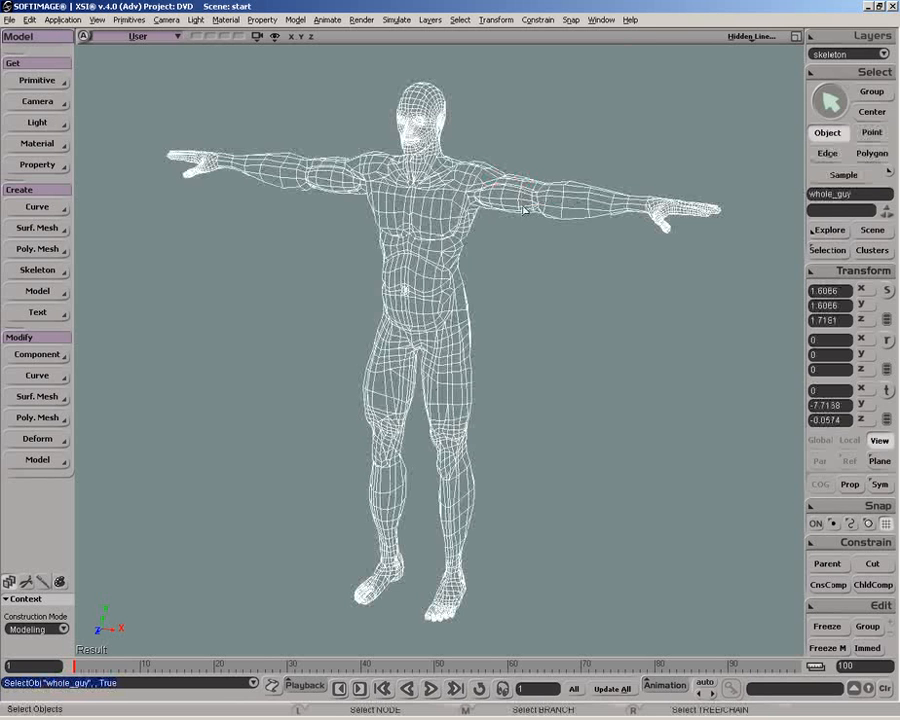
Step: Expand whole_guy's Polygon Mesh clusters in the Explorer and view the torso from the side
{"action": "left_click", "coordinate": [828, 230]}
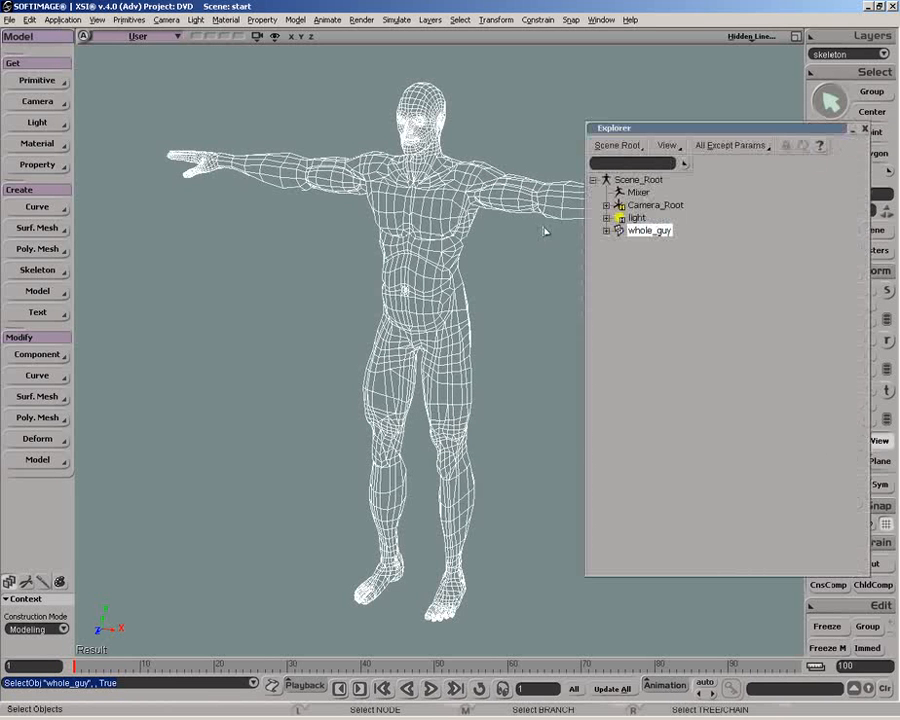
{"action": "left_click", "coordinate": [608, 230]}
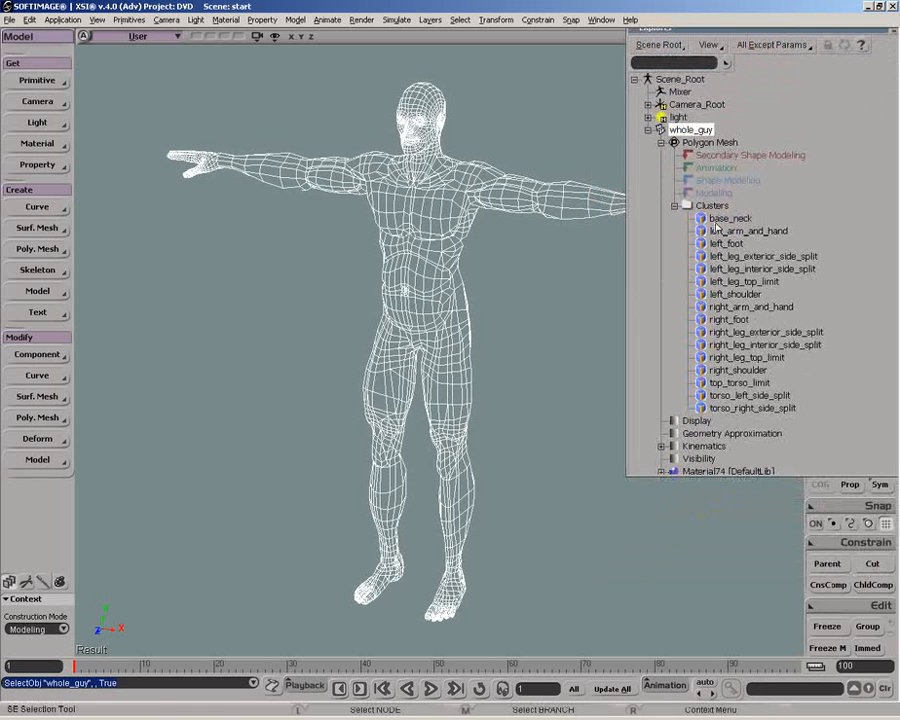
{"action": "left_click", "coordinate": [752, 408]}
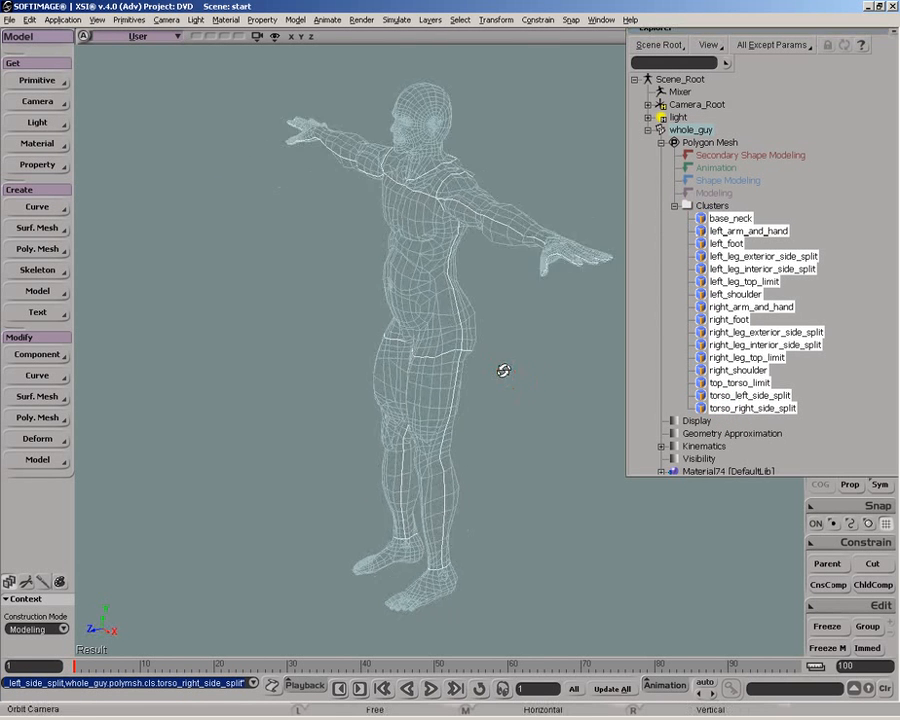
{"action": "left_click_drag", "start_coordinate": [504, 370], "coordinate": [452, 510]}
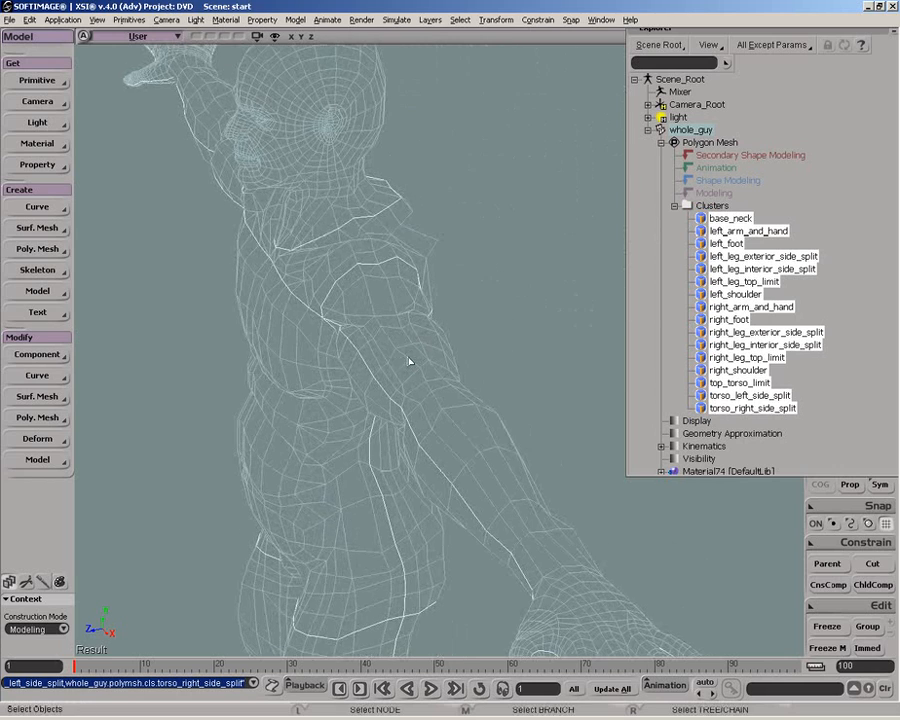
{"action": "left_click_drag", "start_coordinate": [408, 360], "coordinate": [496, 322]}
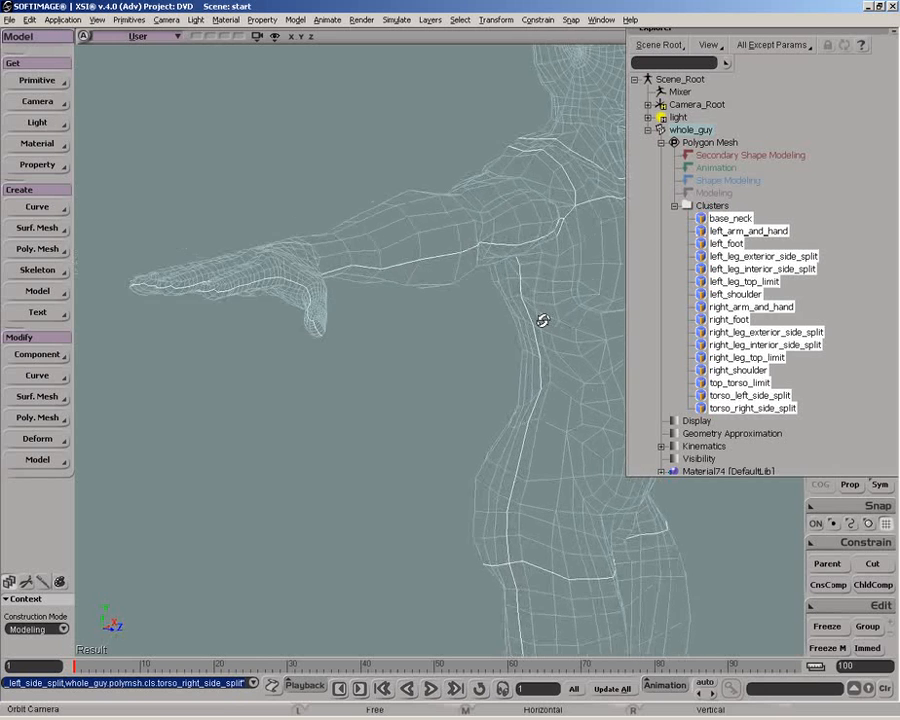
Step: Apply Disconnect Components to the mesh and close the Explorer
{"action": "left_click", "coordinate": [36, 418]}
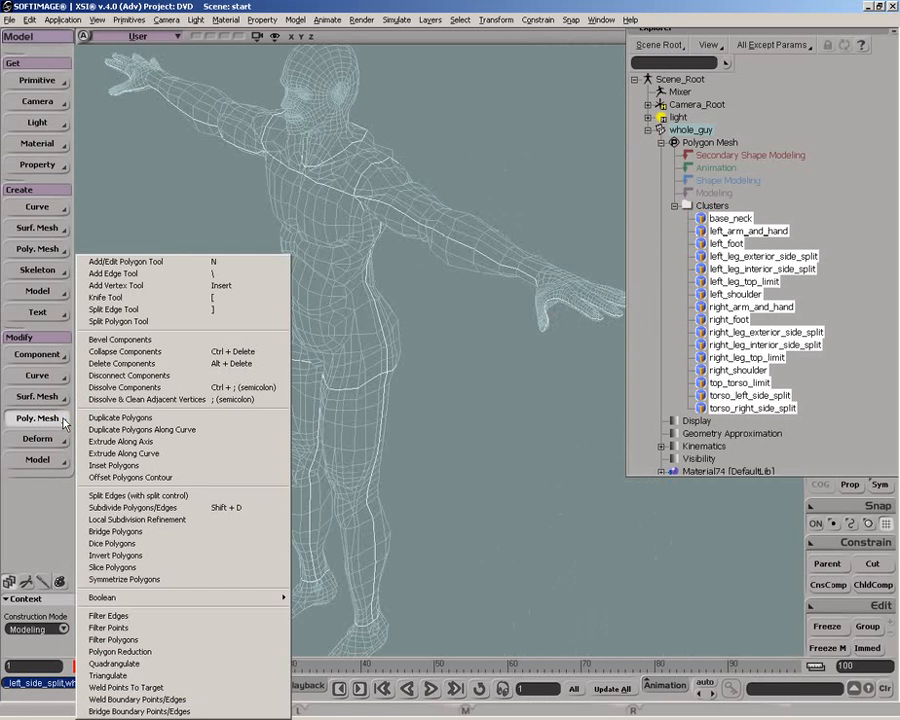
{"action": "mouse_move", "coordinate": [128, 376]}
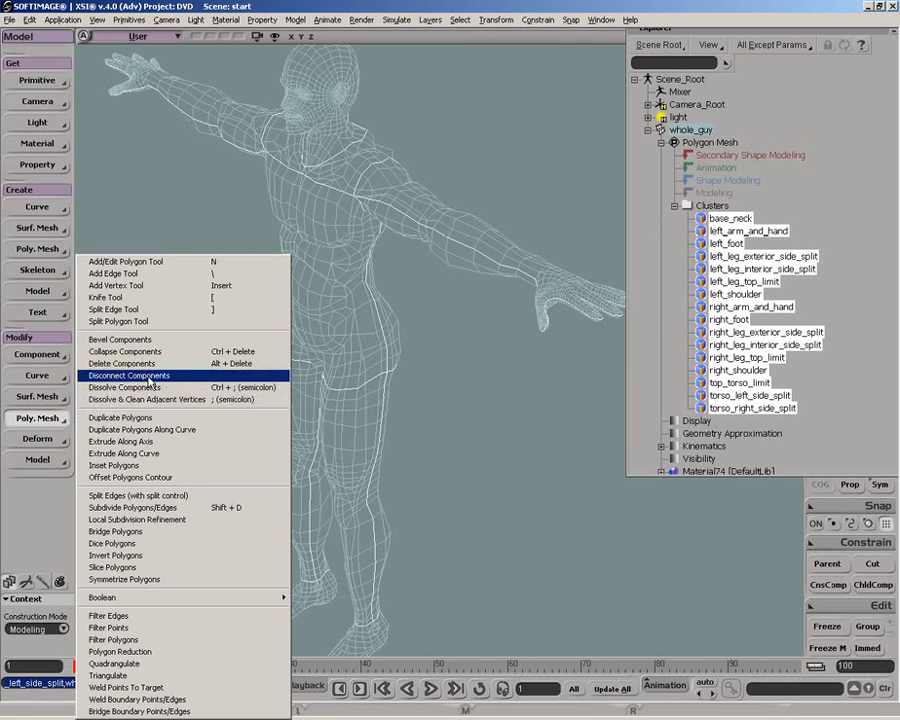
{"action": "mouse_move", "coordinate": [144, 376]}
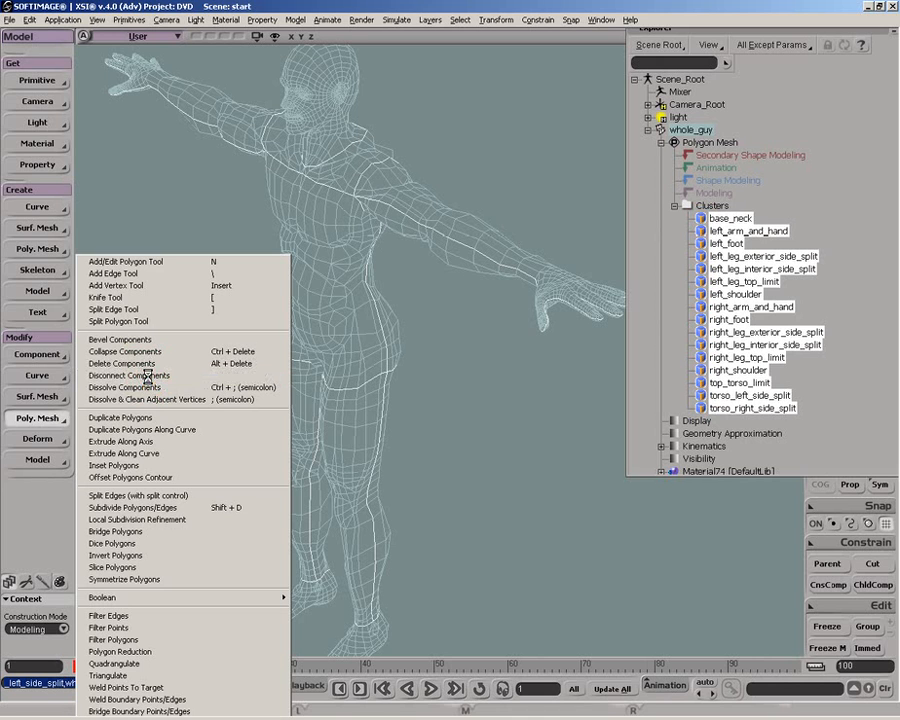
{"action": "left_click", "coordinate": [128, 376]}
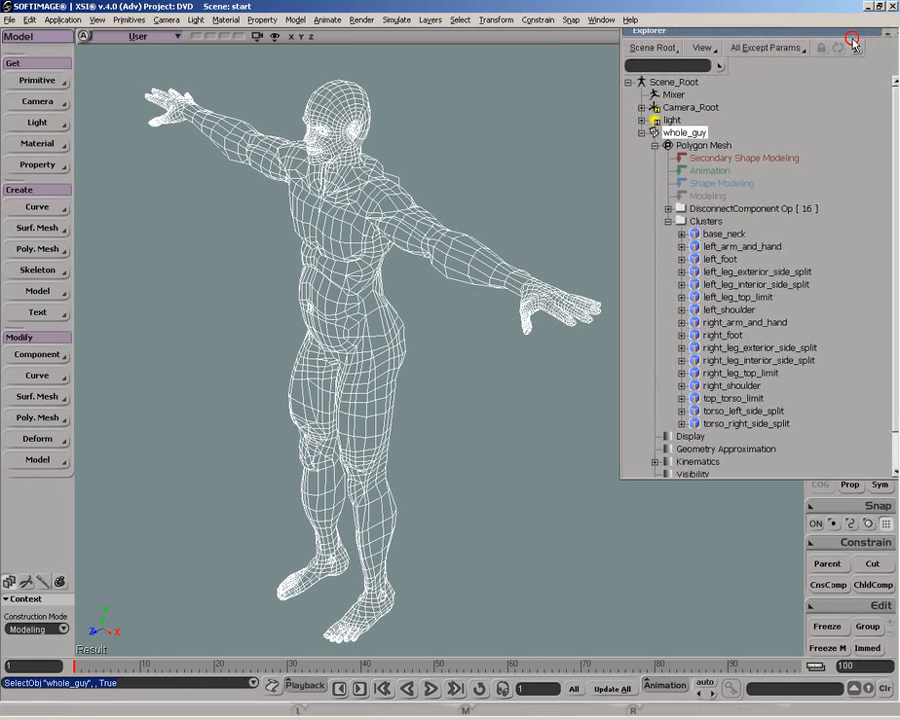
{"action": "left_click", "coordinate": [852, 38]}
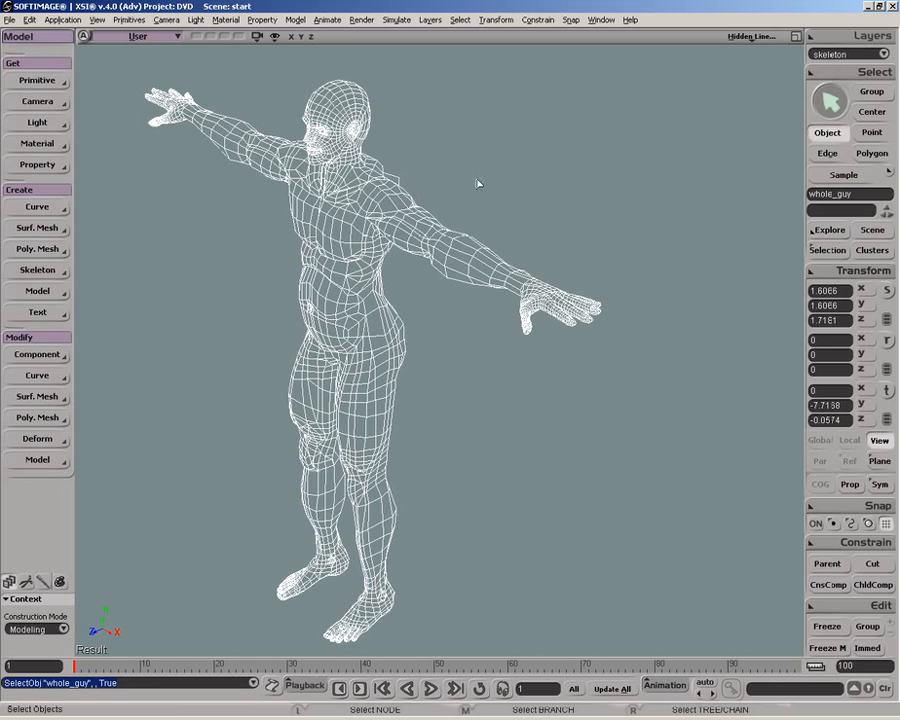
Step: Create a Unique UVs texture projection on the body
{"action": "left_click", "coordinate": [36, 164]}
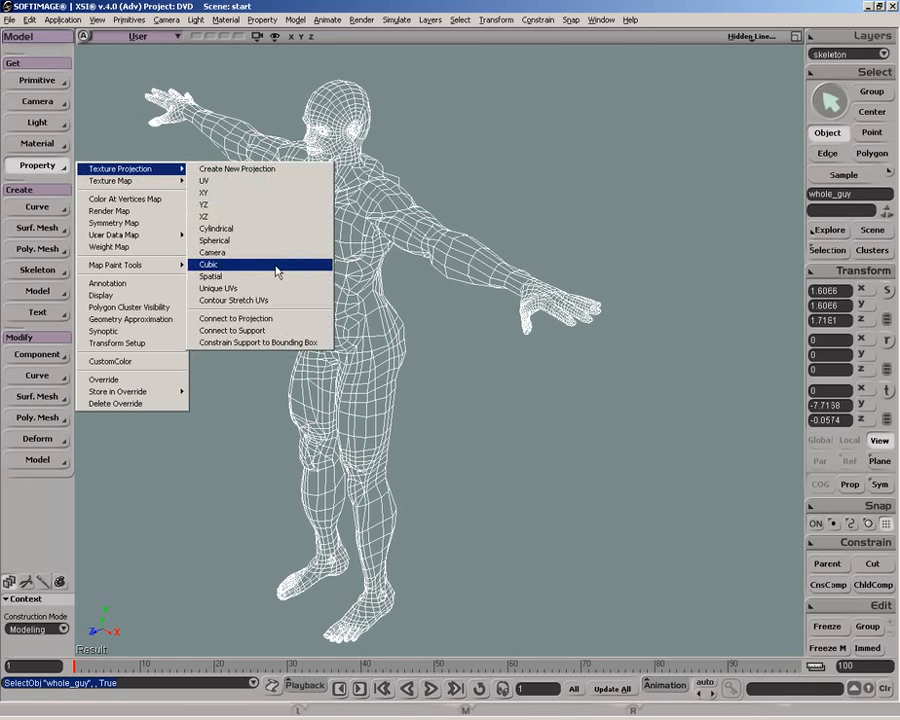
{"action": "left_click", "coordinate": [218, 288]}
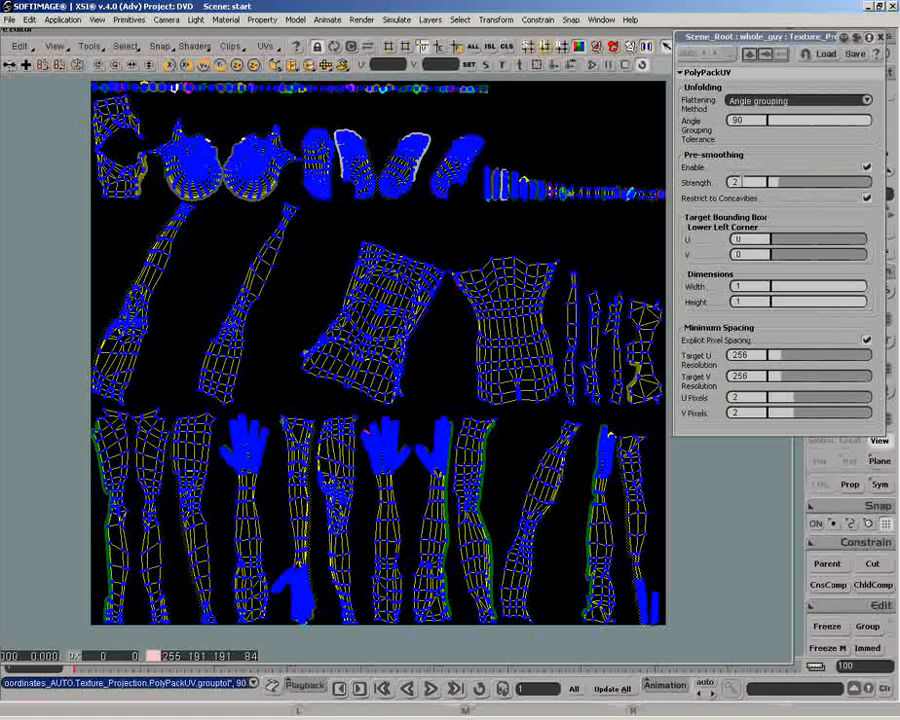
Step: Raise PolyPackUV pre-smoothing strength to 25 and close the property editor
{"action": "left_click", "coordinate": [866, 198]}
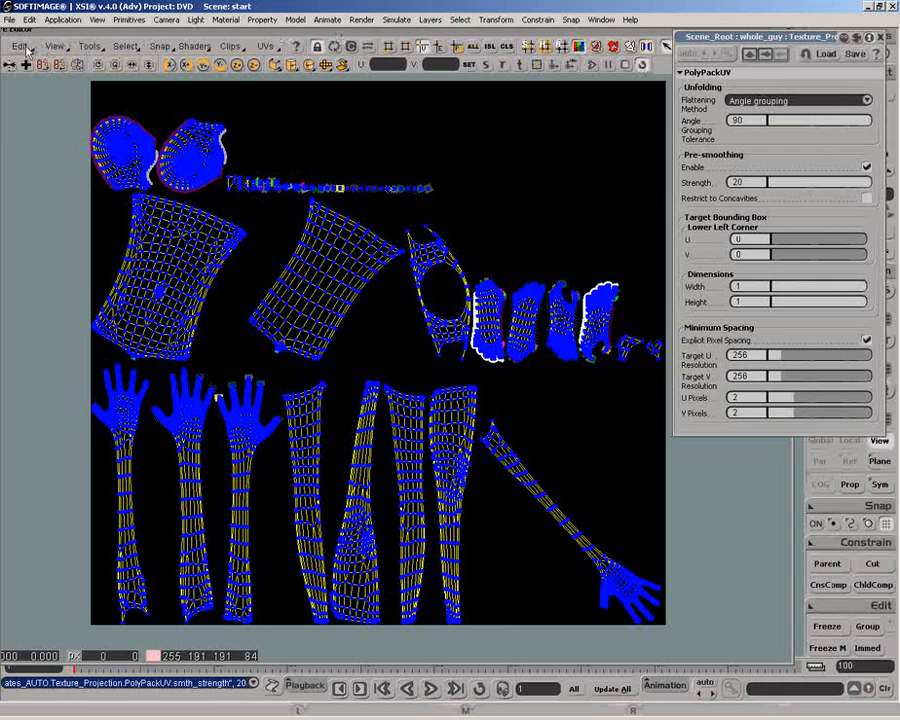
{"action": "left_click", "coordinate": [20, 46]}
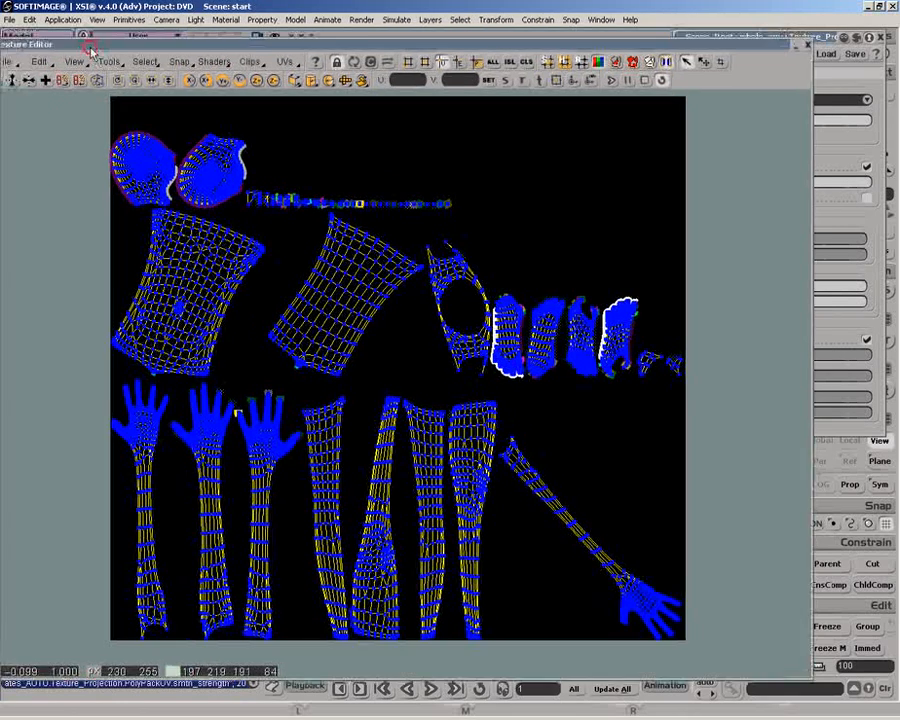
Step: Enable Auto Sync in the Texture Editor's General preferences
{"action": "left_click", "coordinate": [24, 56]}
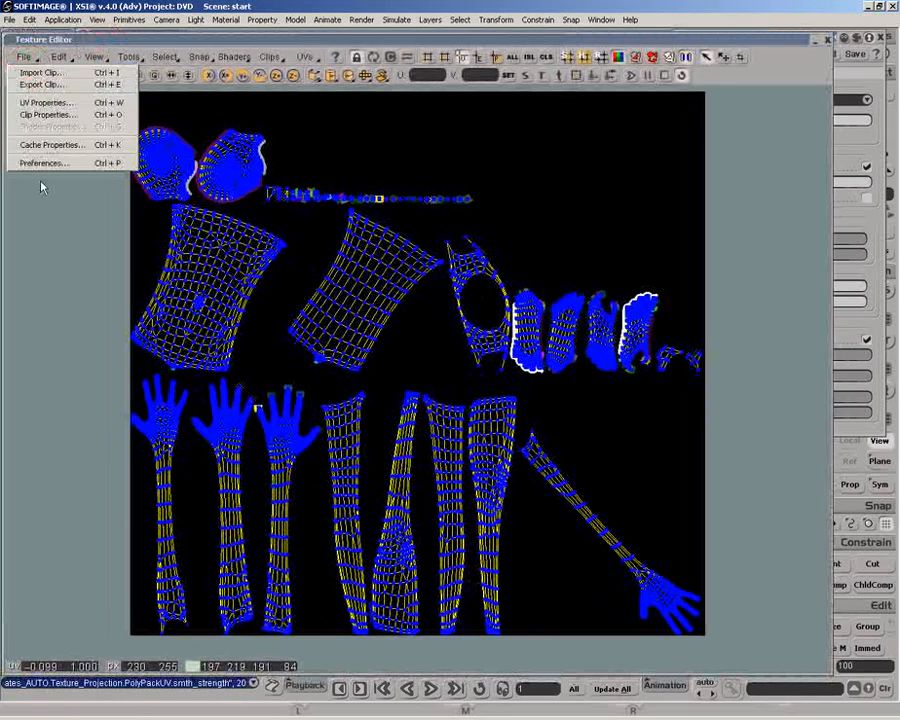
{"action": "left_click", "coordinate": [44, 164]}
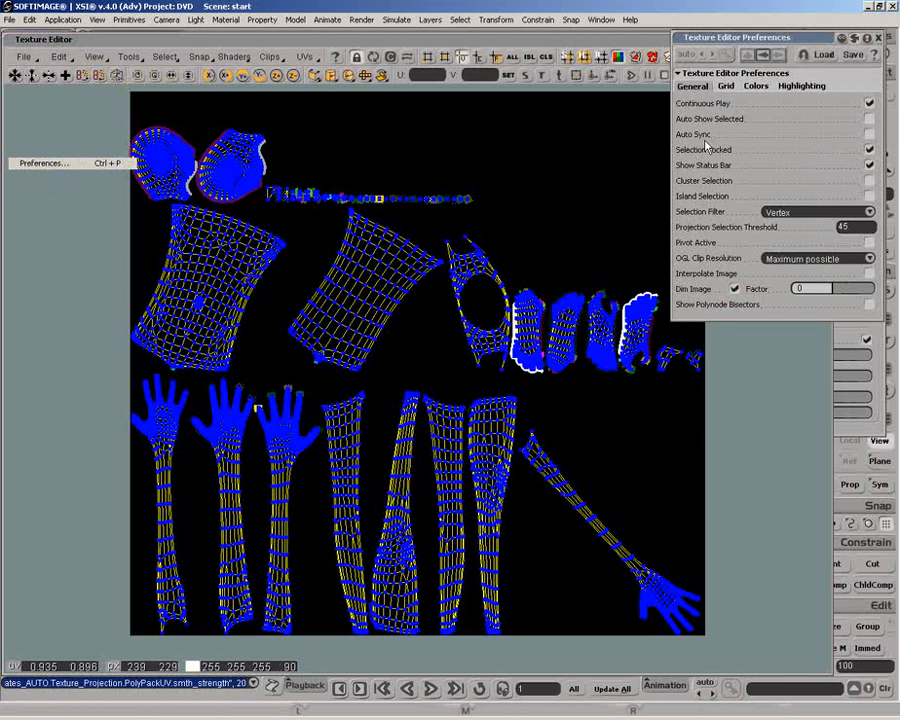
{"action": "left_click", "coordinate": [868, 134]}
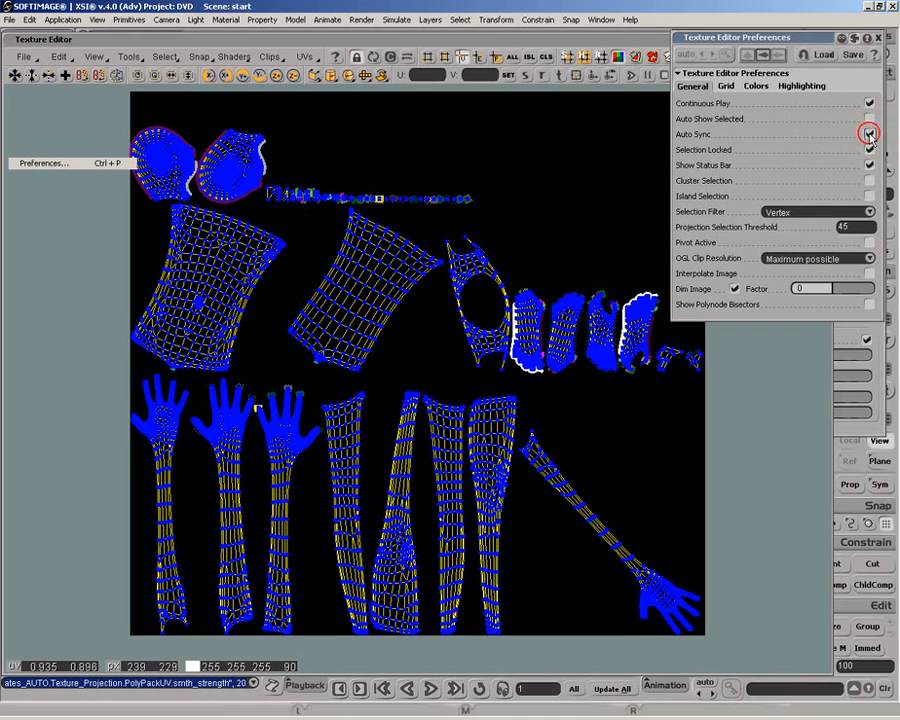
{"action": "left_click", "coordinate": [868, 134]}
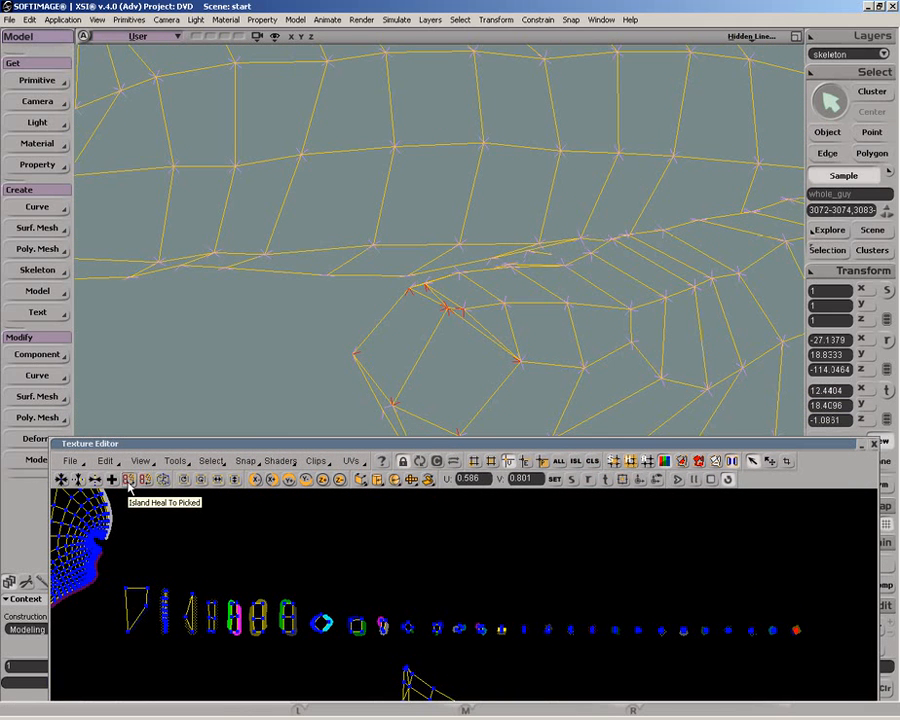
Step: Heal the UV islands together along the picked seam edges
{"action": "left_click", "coordinate": [128, 480]}
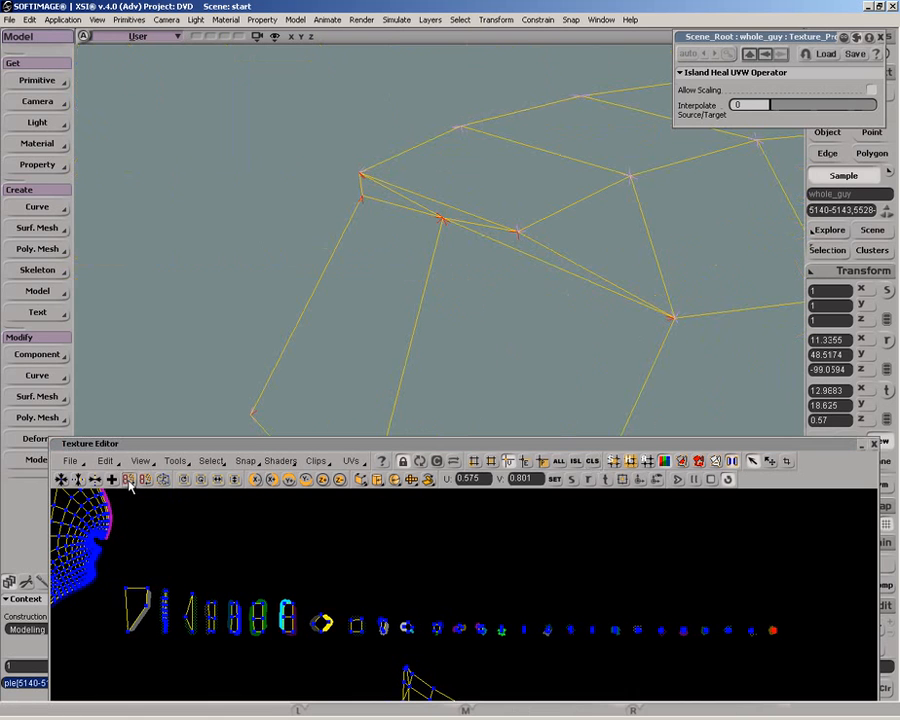
{"action": "left_click", "coordinate": [128, 480]}
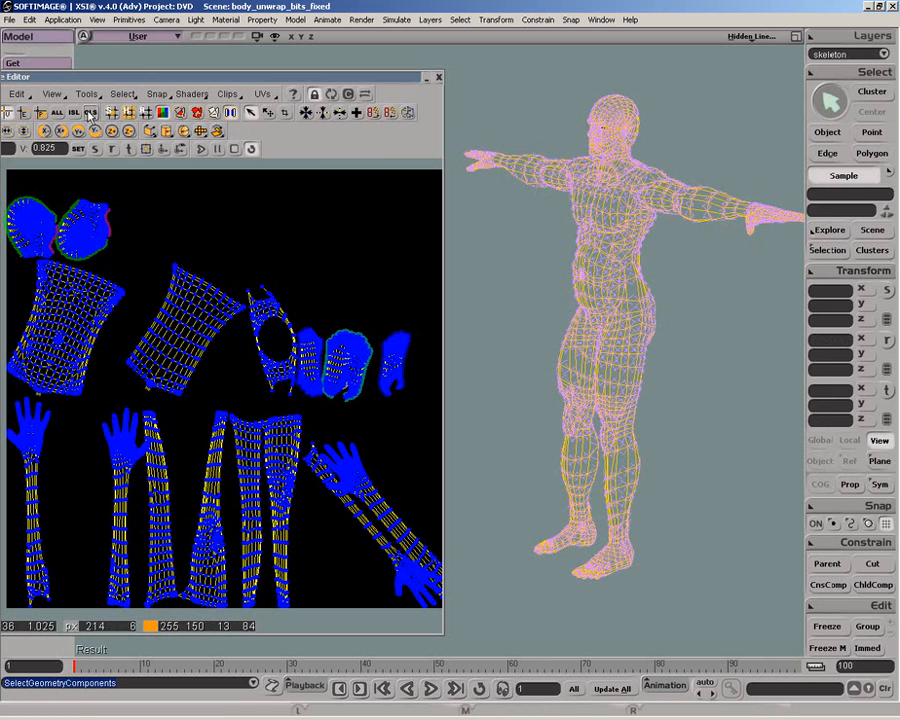
Step: Select the head's polygons in the fixed unwrap scene
{"action": "left_click", "coordinate": [64, 230]}
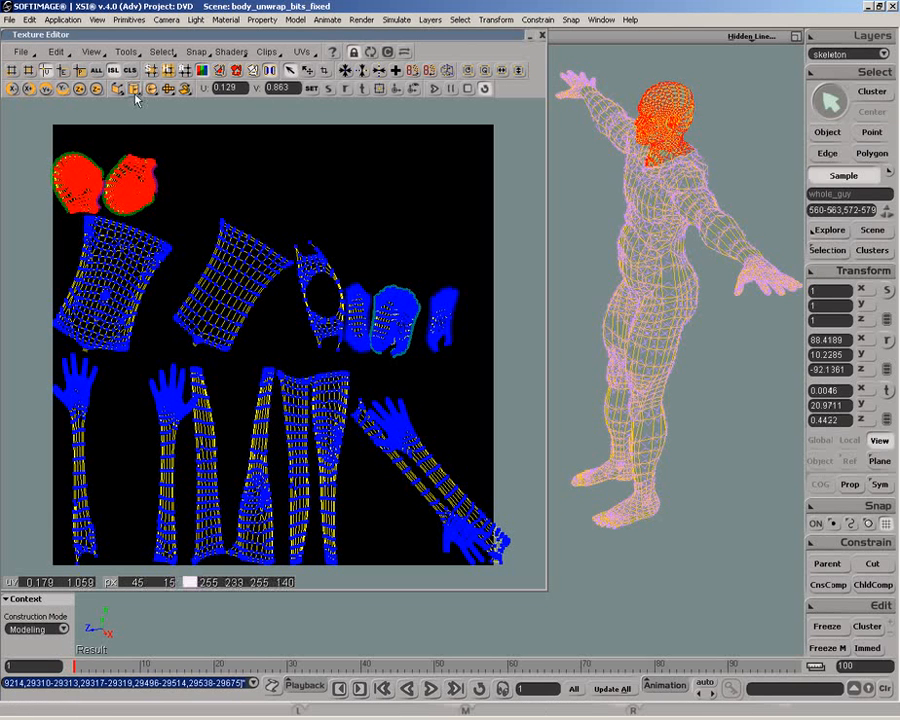
{"action": "mouse_move", "coordinate": [136, 90]}
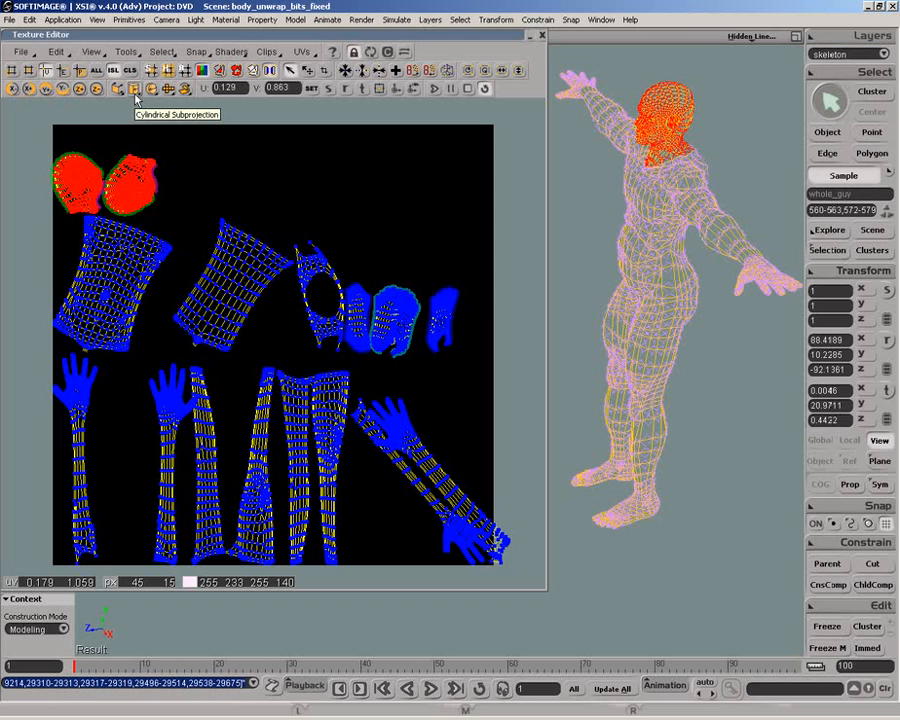
Step: Apply a best-fit cylindrical subprojection to the head and select a foot island
{"action": "left_click", "coordinate": [136, 90]}
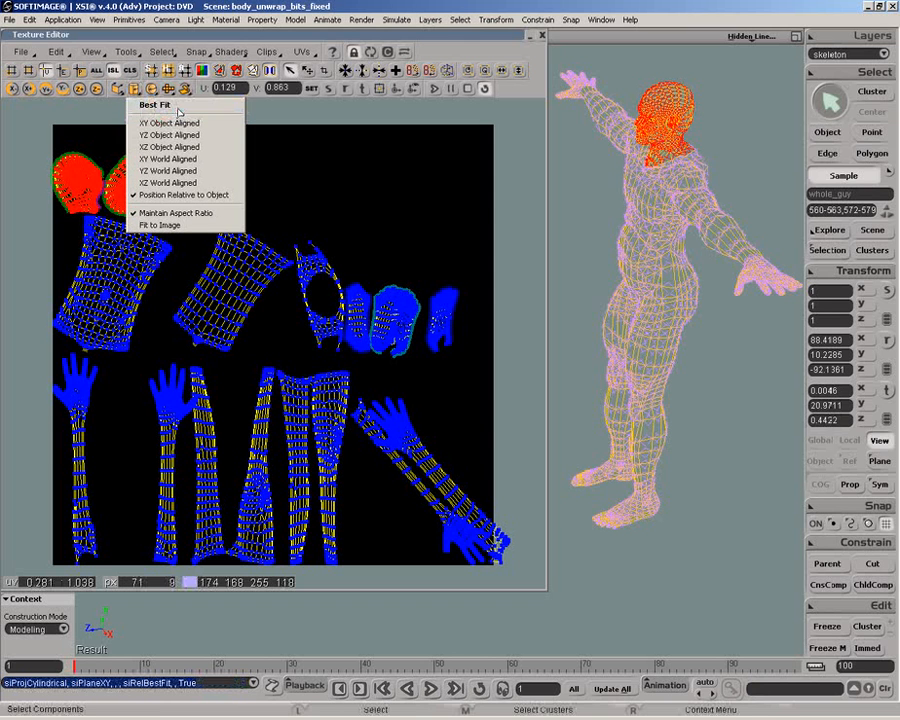
{"action": "left_click", "coordinate": [154, 104]}
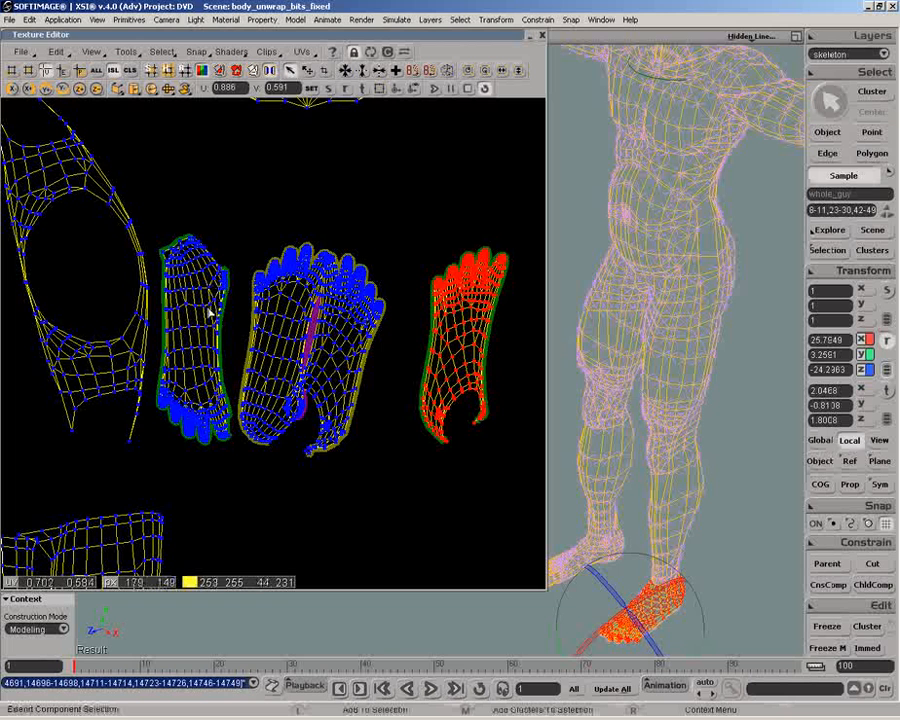
{"action": "left_click", "coordinate": [196, 330]}
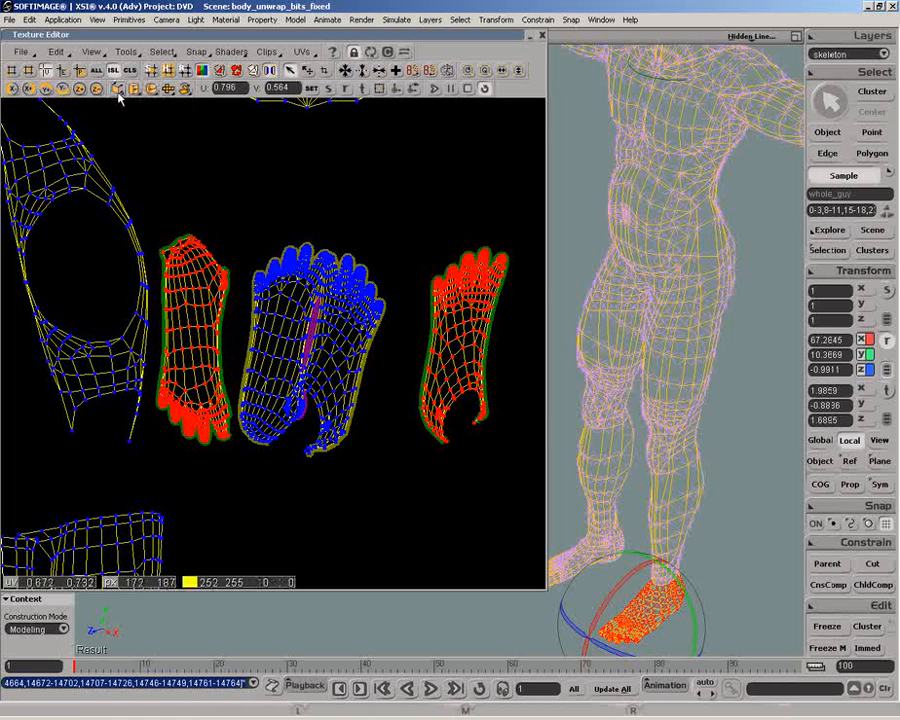
Step: Apply an object-aligned planar subprojection to the foot islands
{"action": "left_click", "coordinate": [118, 88]}
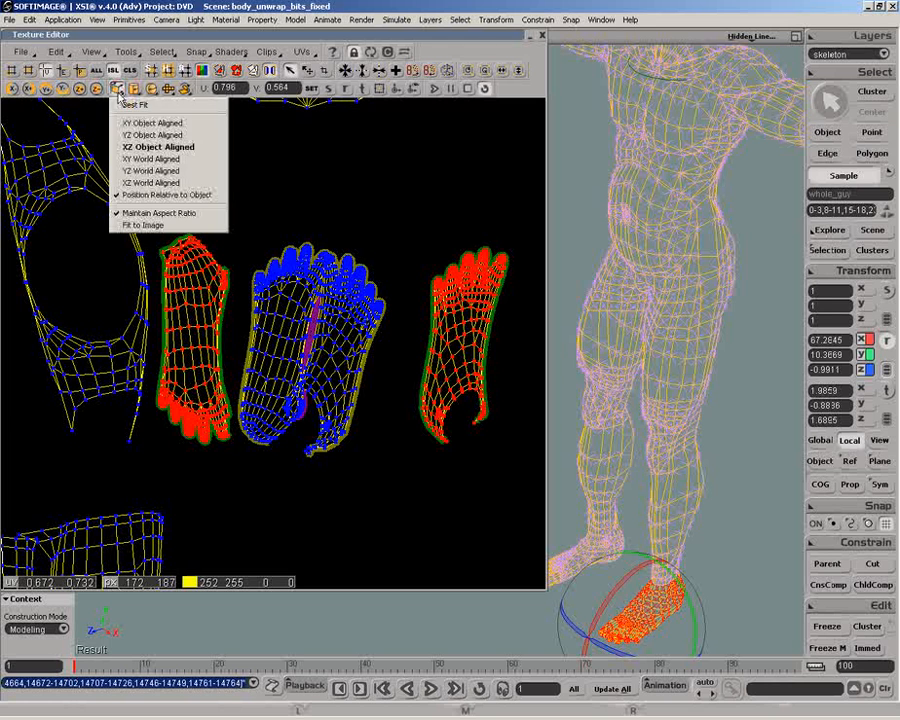
{"action": "mouse_move", "coordinate": [156, 148]}
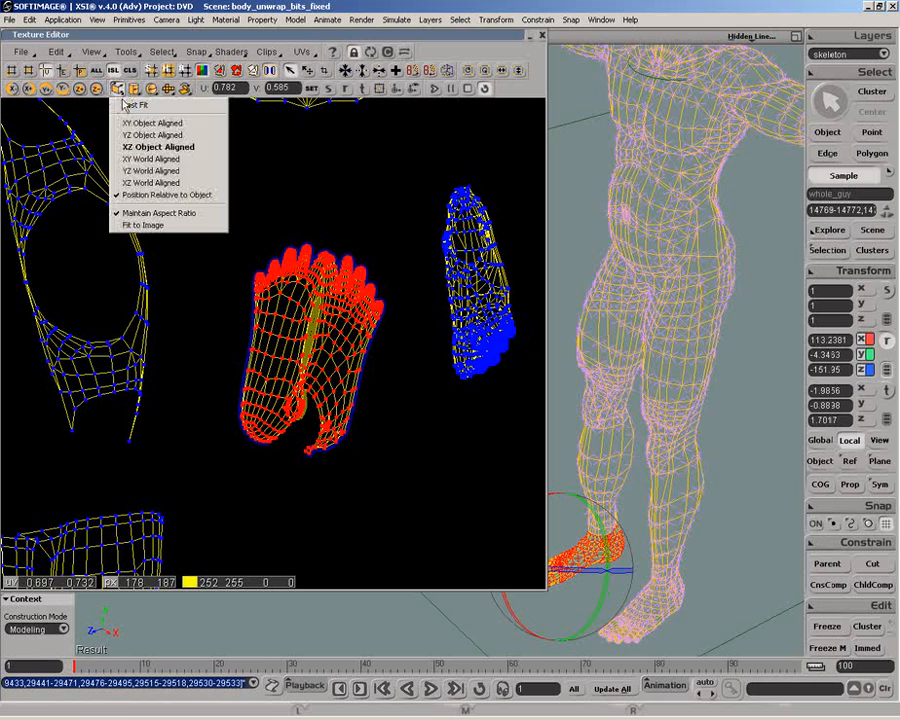
{"action": "left_click", "coordinate": [156, 148]}
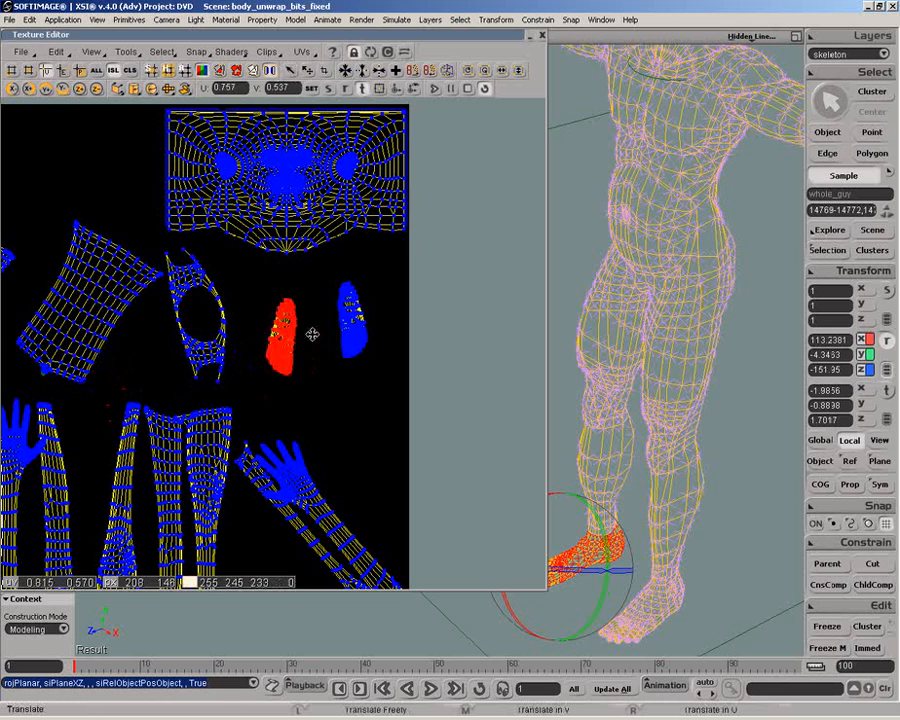
Step: Mirror the selected foot island vertically with Tools > Mirror Vertical
{"action": "left_click_drag", "start_coordinate": [282, 340], "coordinate": [320, 322]}
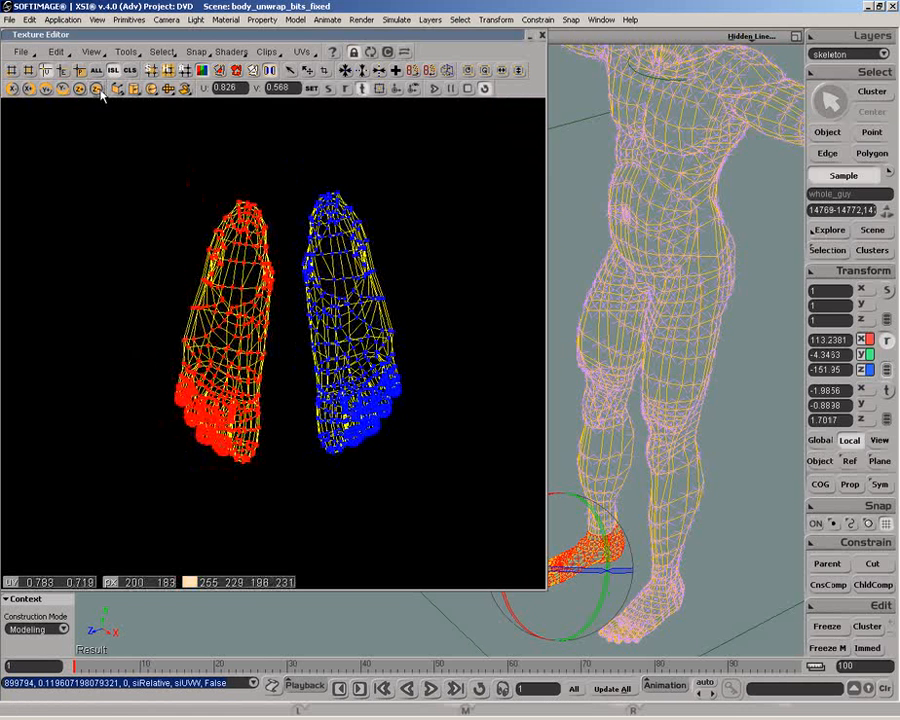
{"action": "left_click", "coordinate": [58, 52]}
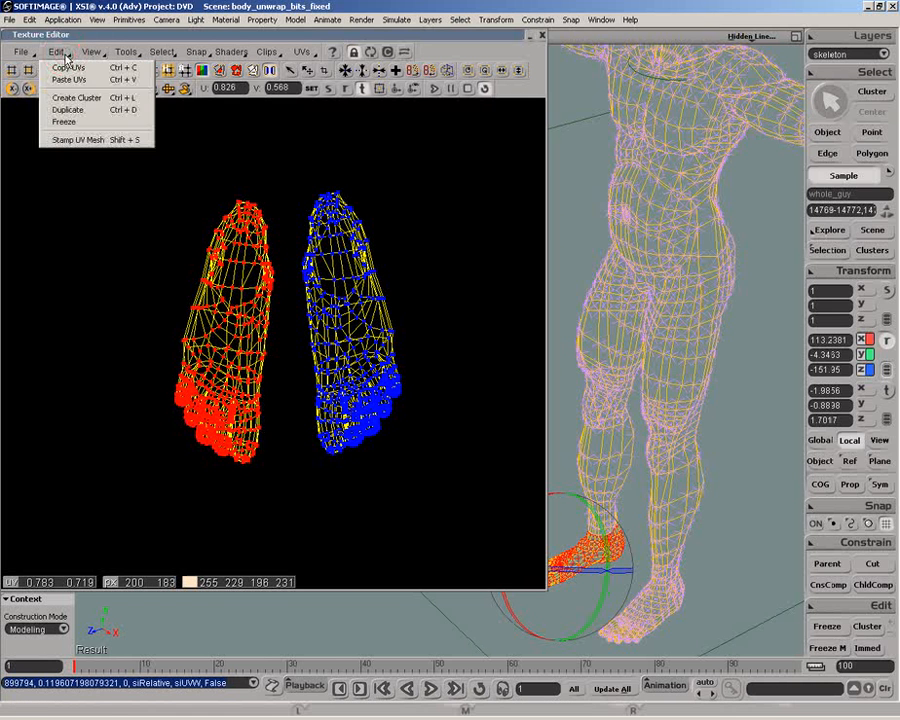
{"action": "left_click", "coordinate": [124, 52]}
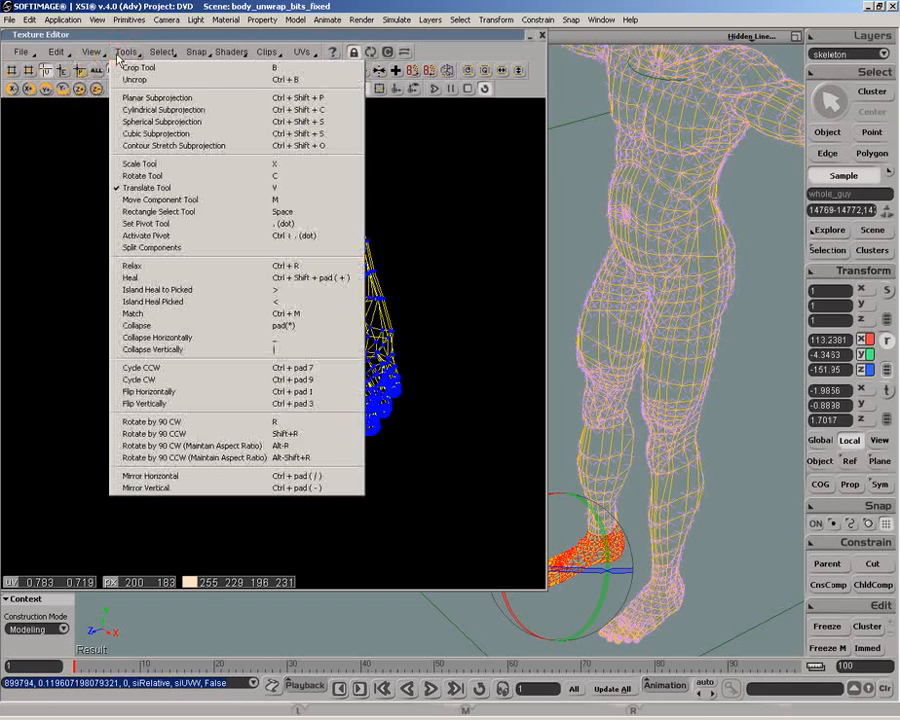
{"action": "mouse_move", "coordinate": [148, 488]}
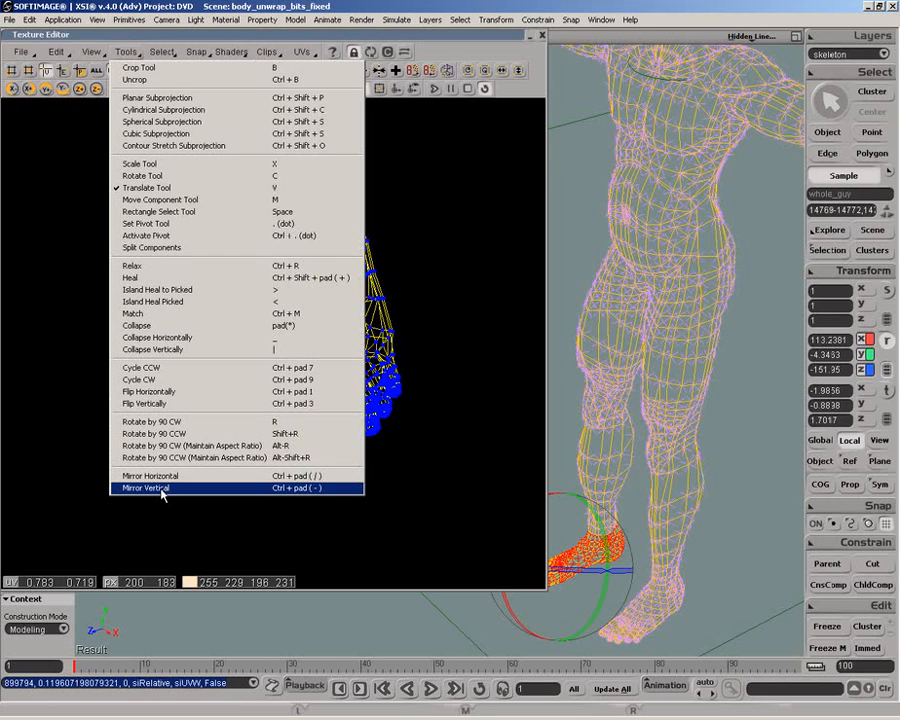
{"action": "left_click", "coordinate": [146, 488]}
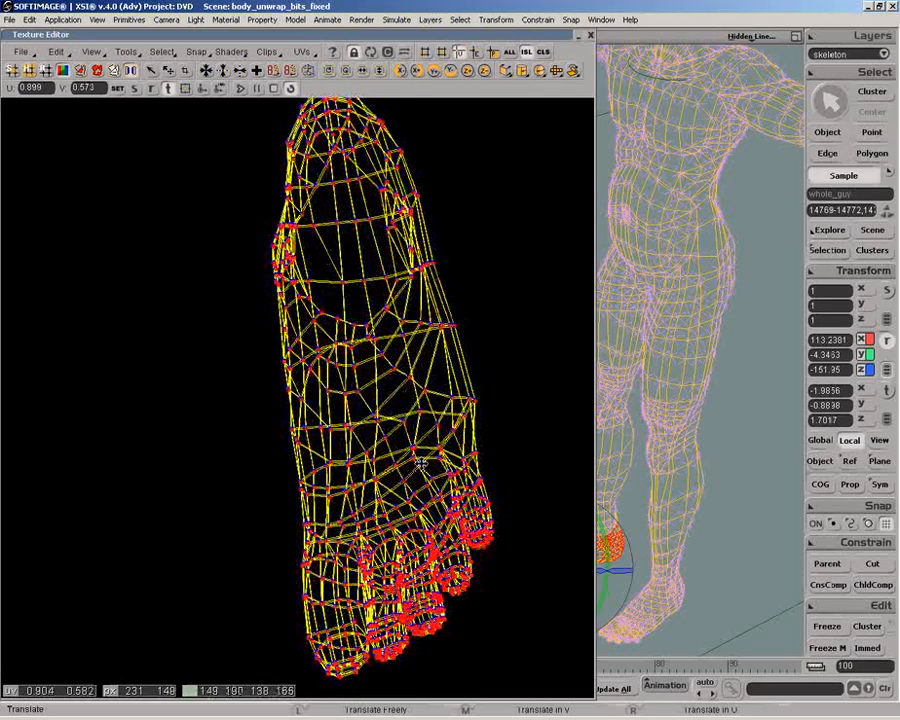
Step: Mirror the overlapped foot UV island horizontally in the Texture Editor
{"action": "left_click", "coordinate": [126, 52]}
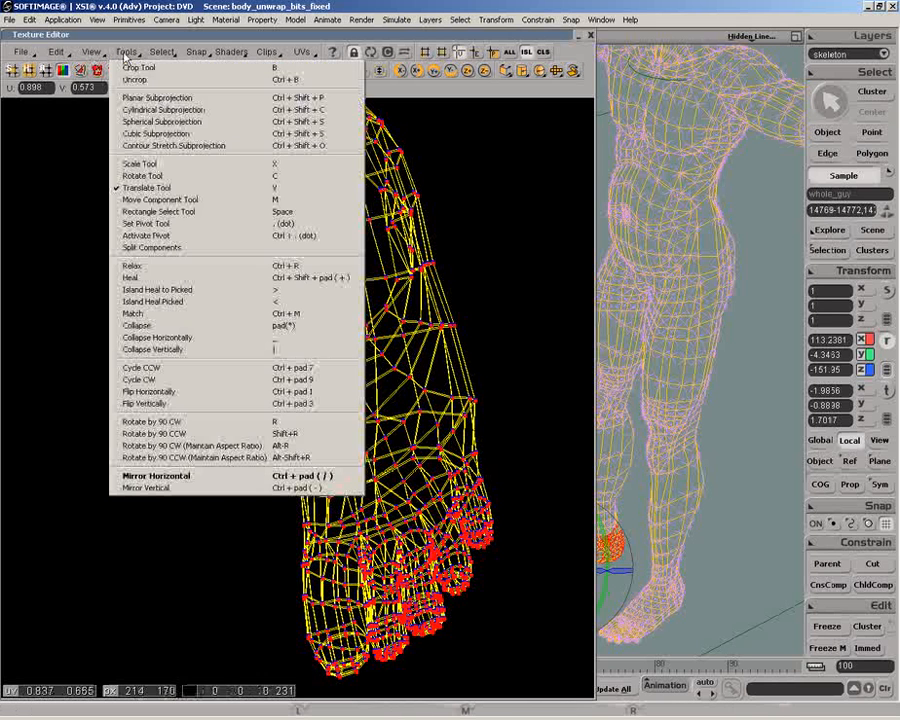
{"action": "mouse_move", "coordinate": [140, 312]}
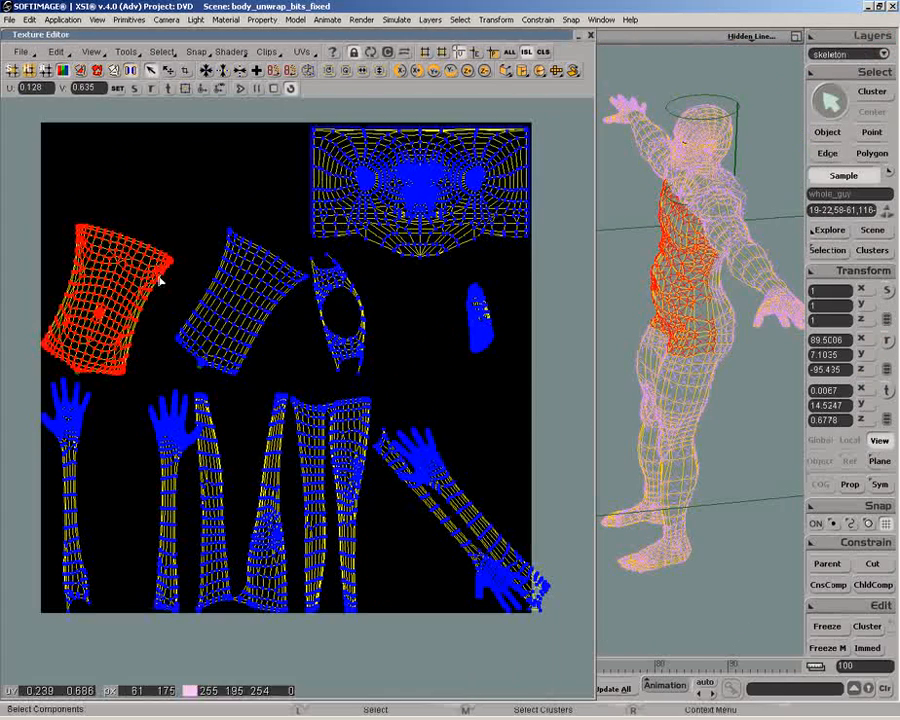
Step: Prefix the selected torso cluster's name with 'front_' in its property page
{"action": "left_click", "coordinate": [56, 52]}
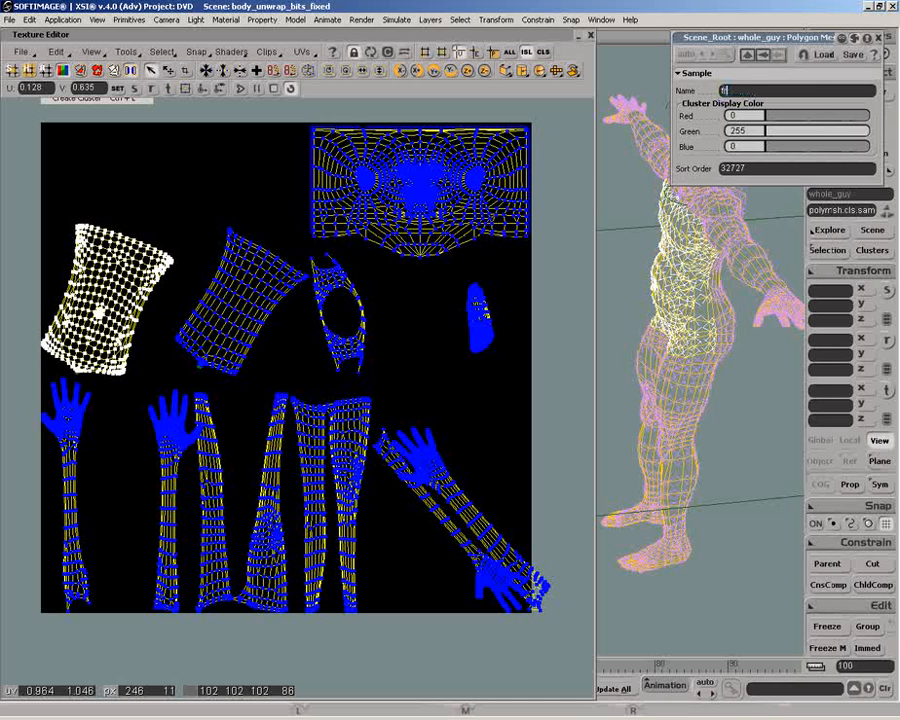
{"action": "type", "text": "front_"}
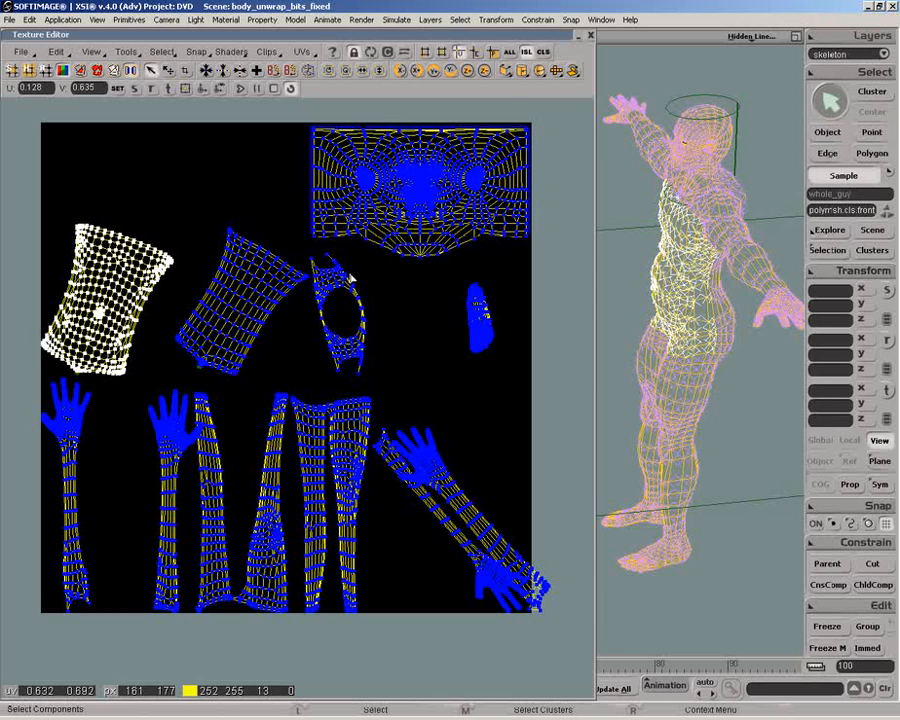
Step: Prefix the other torso cluster's name with 'back_' in its property page
{"action": "left_click", "coordinate": [240, 300]}
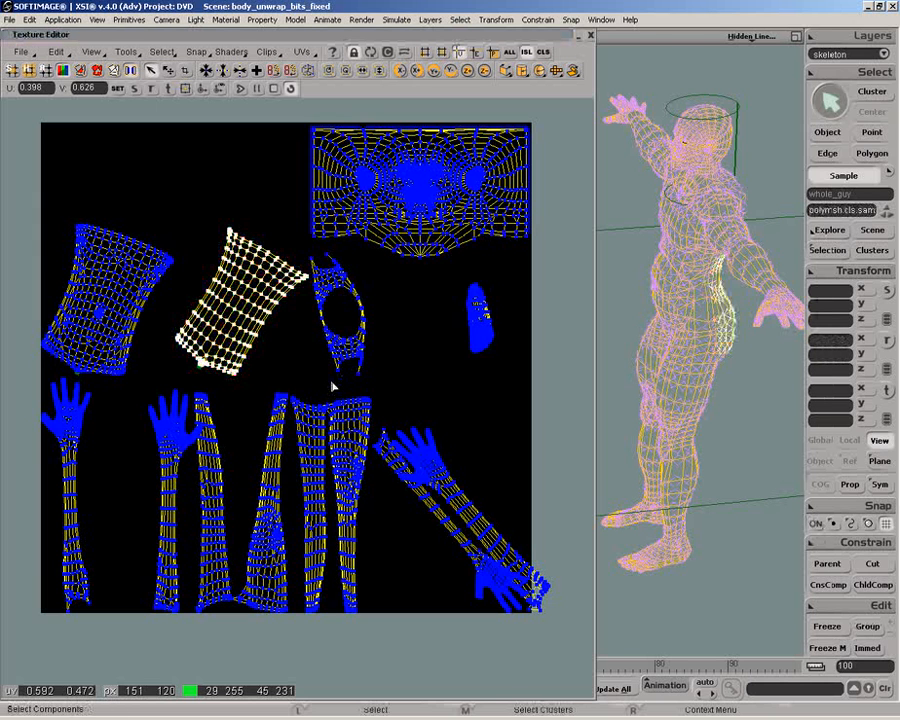
{"action": "left_click", "coordinate": [844, 176]}
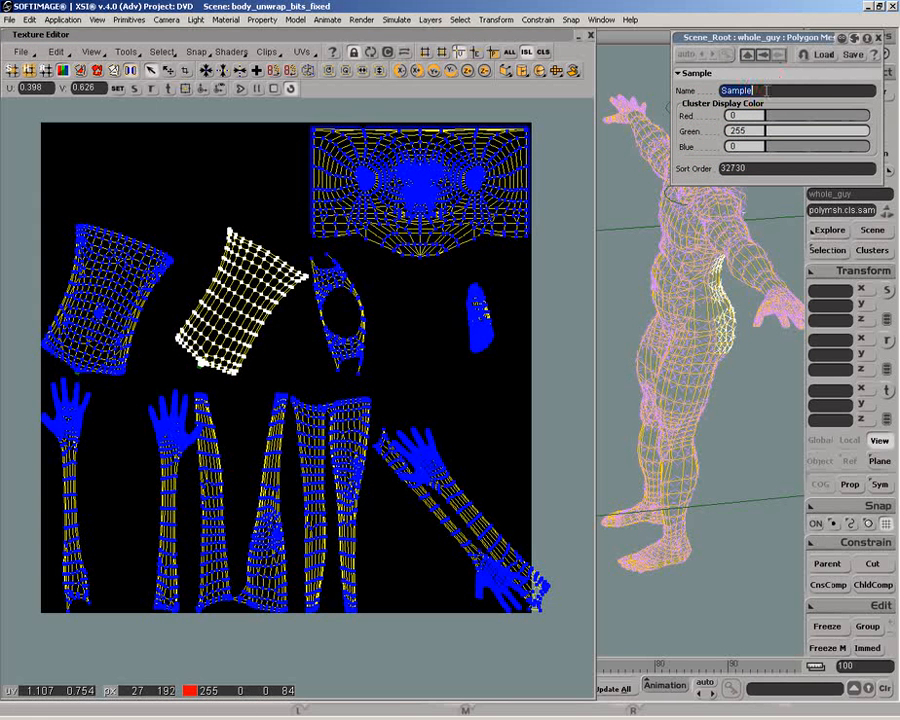
{"action": "type", "text": "back_"}
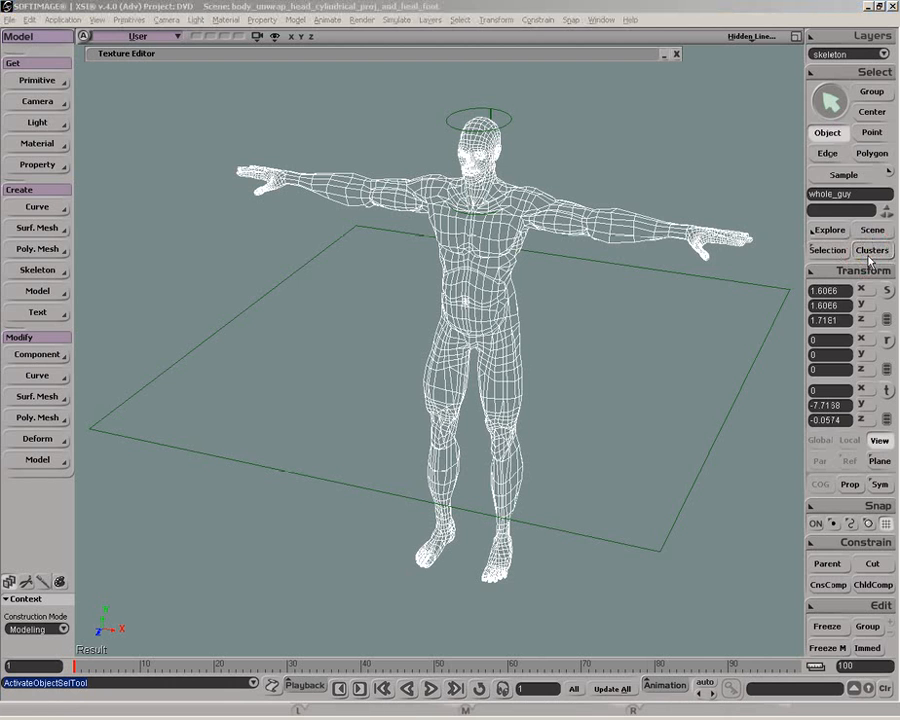
Step: Multi-select whole_guy's split body-part clusters from the explorer Clusters list
{"action": "left_click", "coordinate": [872, 250]}
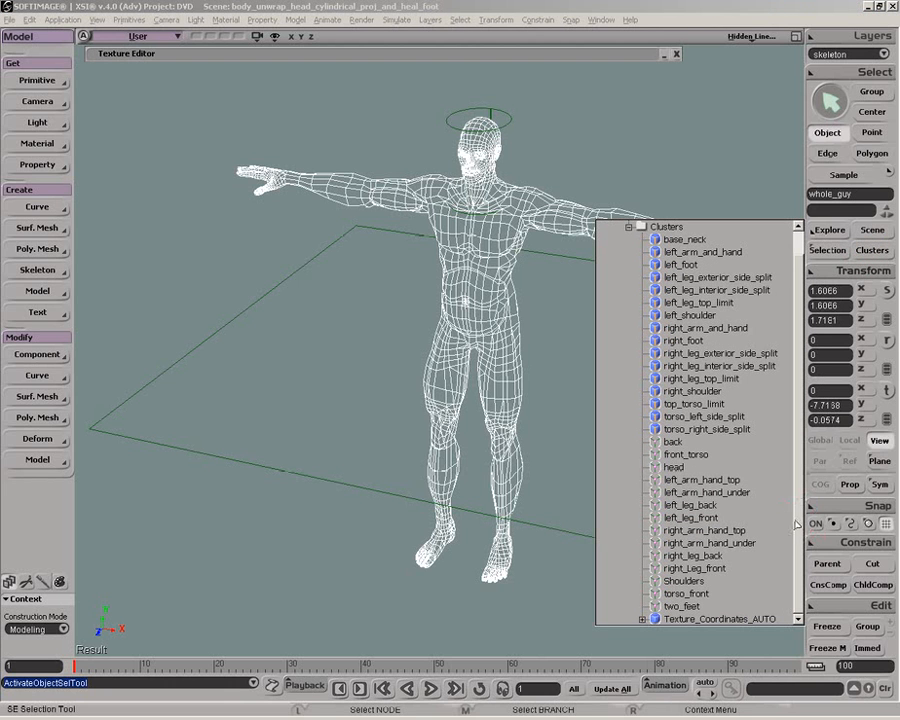
{"action": "mouse_move", "coordinate": [710, 176]}
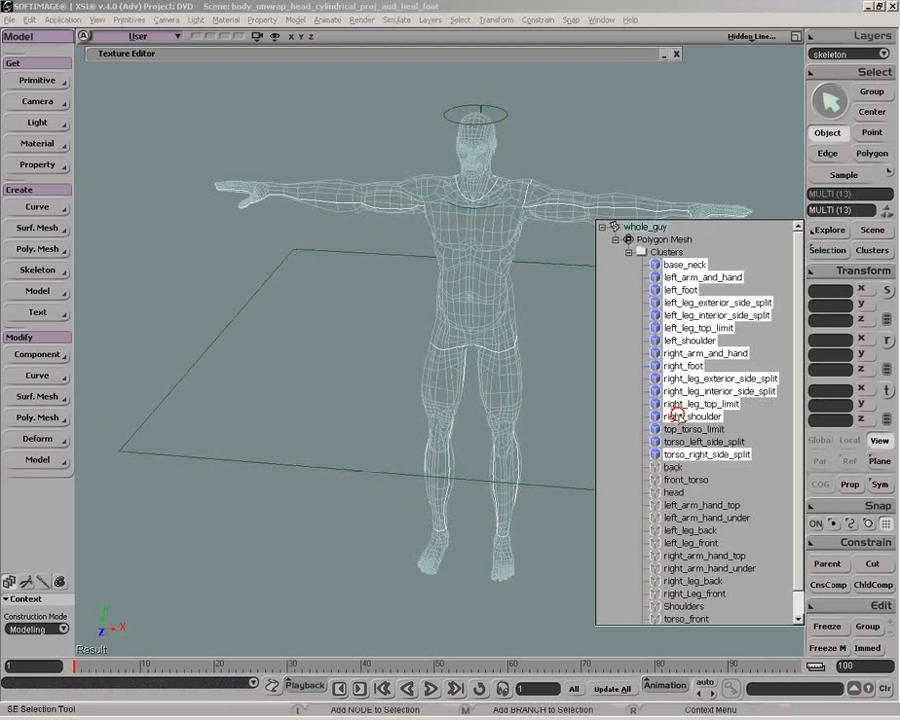
{"action": "left_click", "coordinate": [708, 454]}
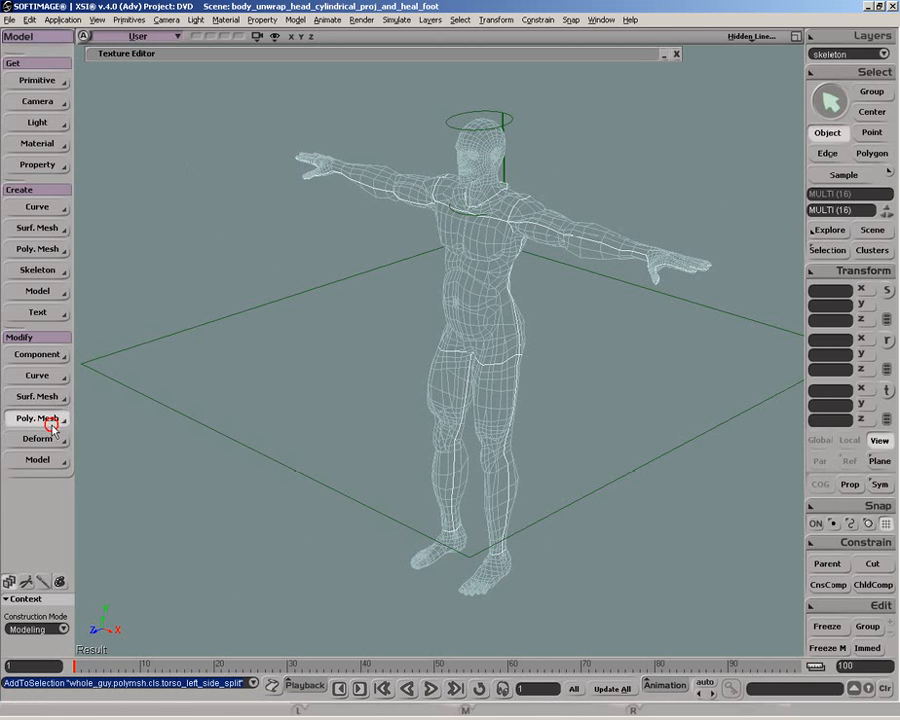
Step: Apply Modify > Poly.Mesh > Weld Boundary Points/Edges to the selected clusters
{"action": "left_click", "coordinate": [36, 418]}
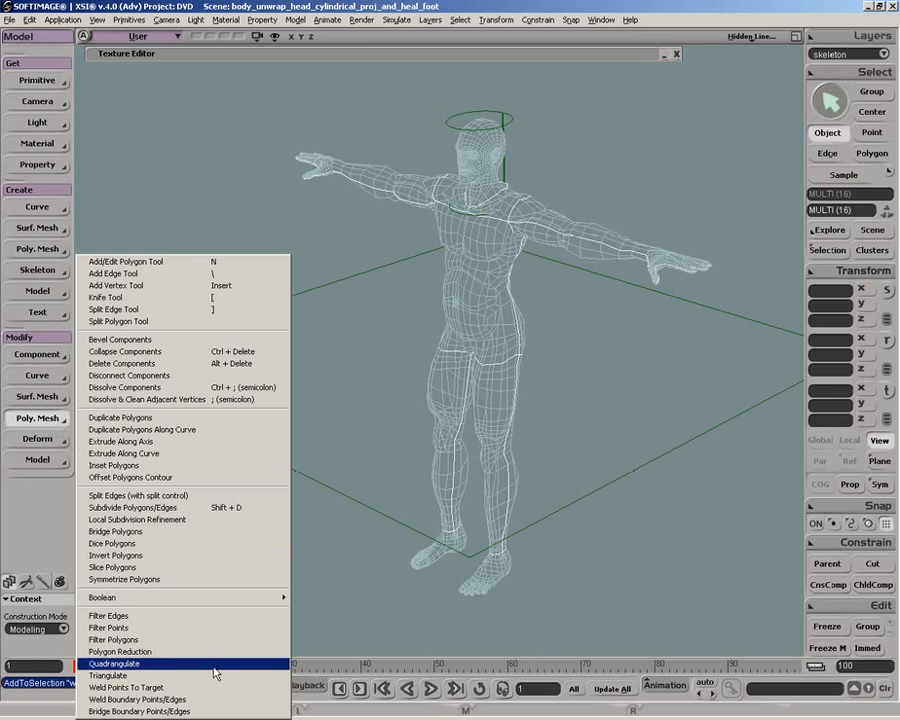
{"action": "mouse_move", "coordinate": [130, 700]}
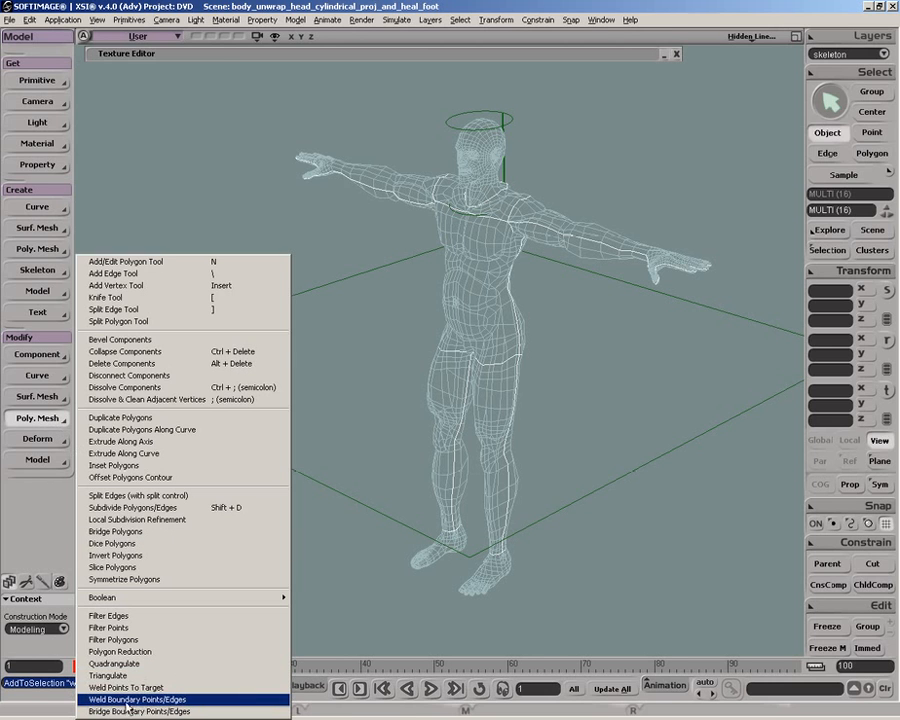
{"action": "left_click", "coordinate": [138, 700]}
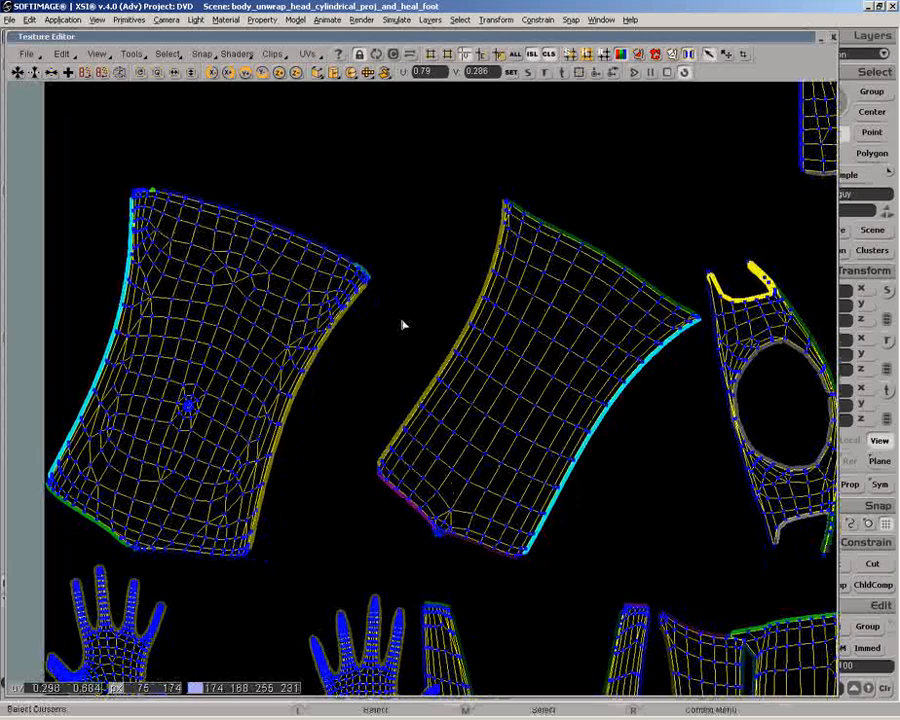
Step: Bring up the Texture Editor preferences via File > Preferences and move them to the upper left
{"action": "left_click", "coordinate": [28, 54]}
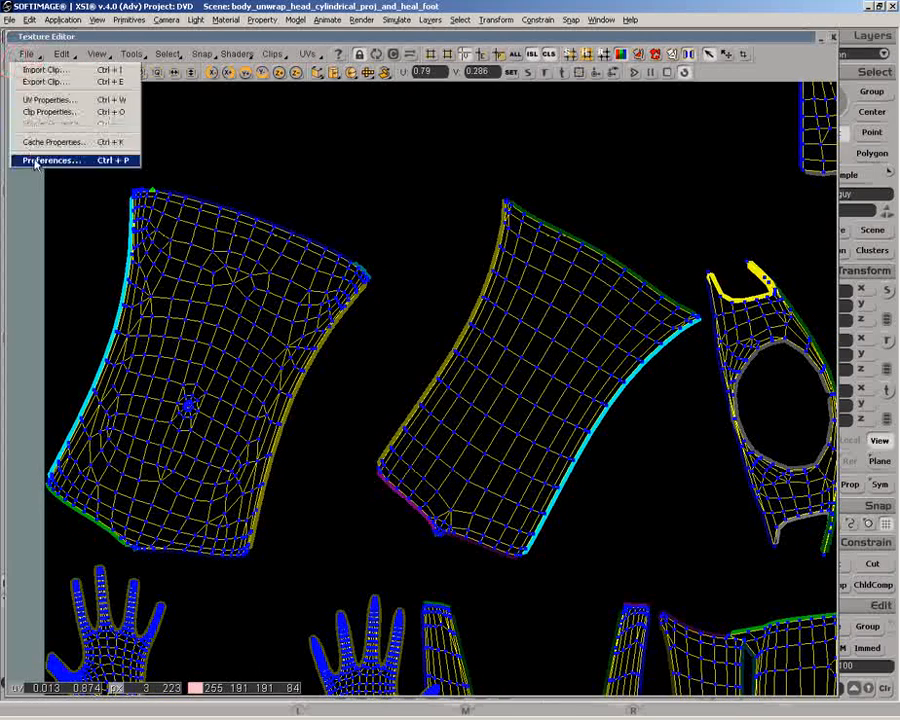
{"action": "left_click", "coordinate": [50, 160]}
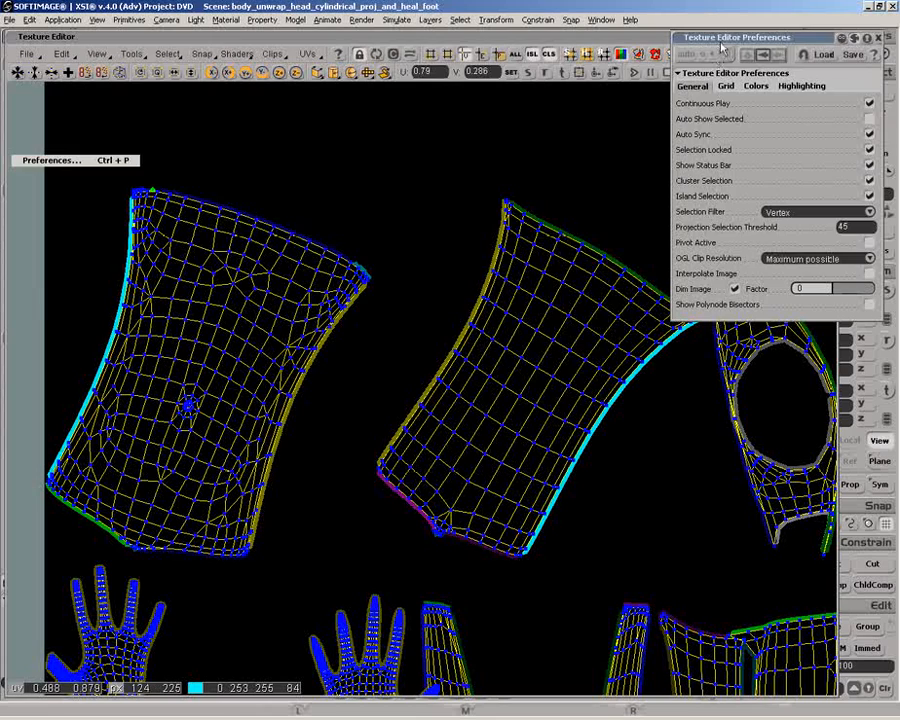
{"action": "left_click_drag", "start_coordinate": [738, 36], "coordinate": [72, 36]}
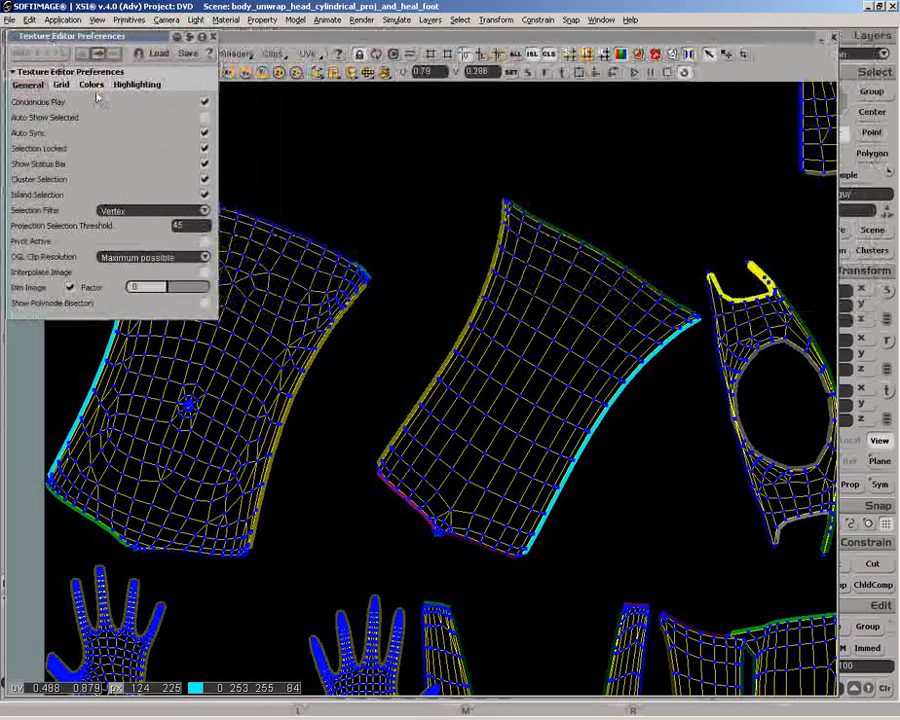